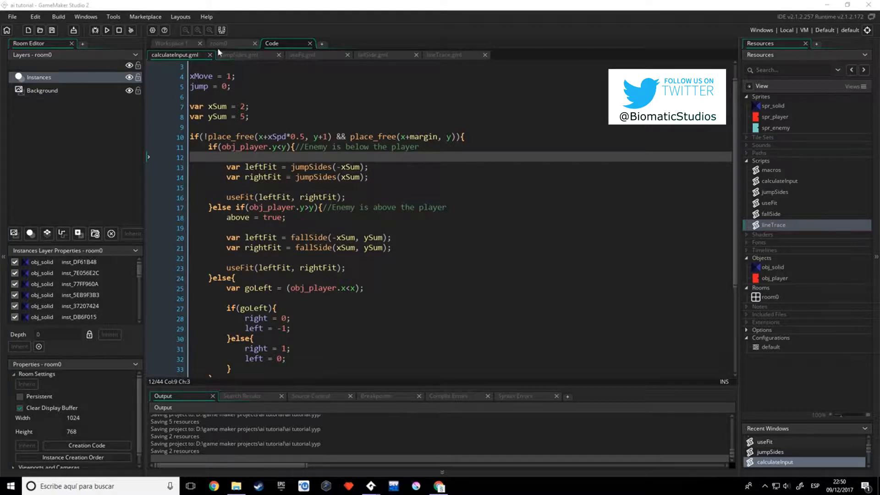
Return to the workspace and create a new blank object under the Objects group
left_click(173, 43)
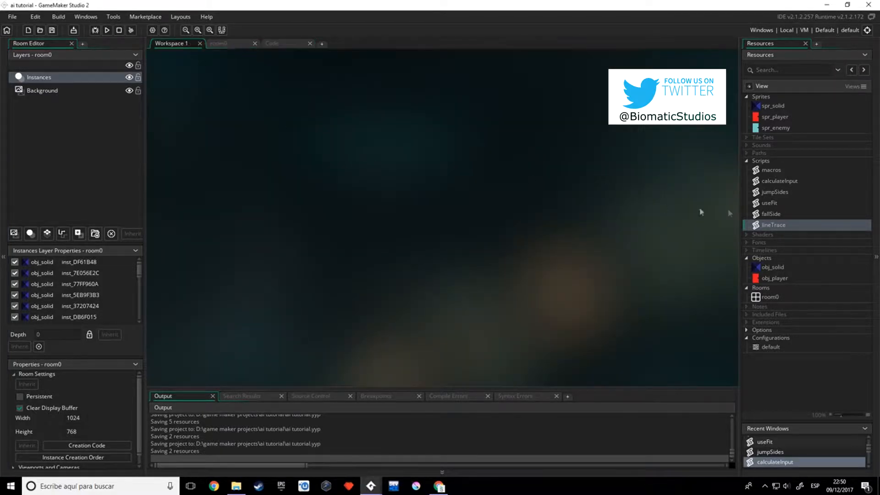
double_click(774, 267)
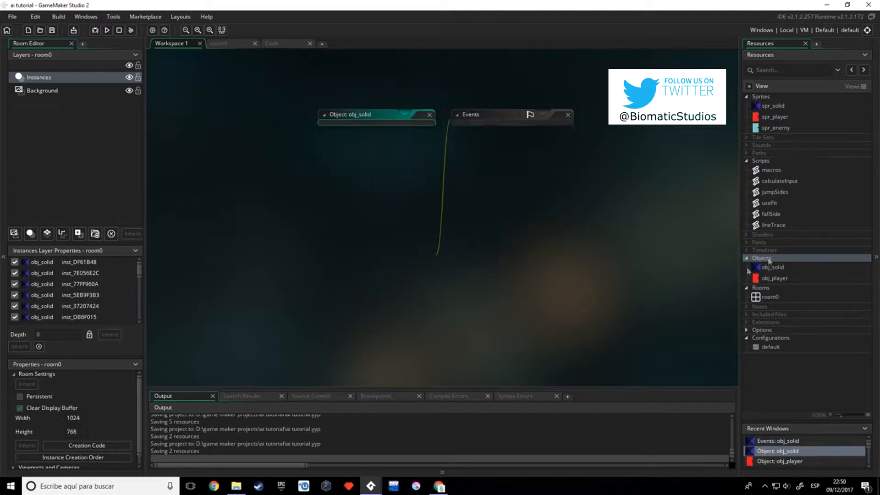
right_click(762, 258)
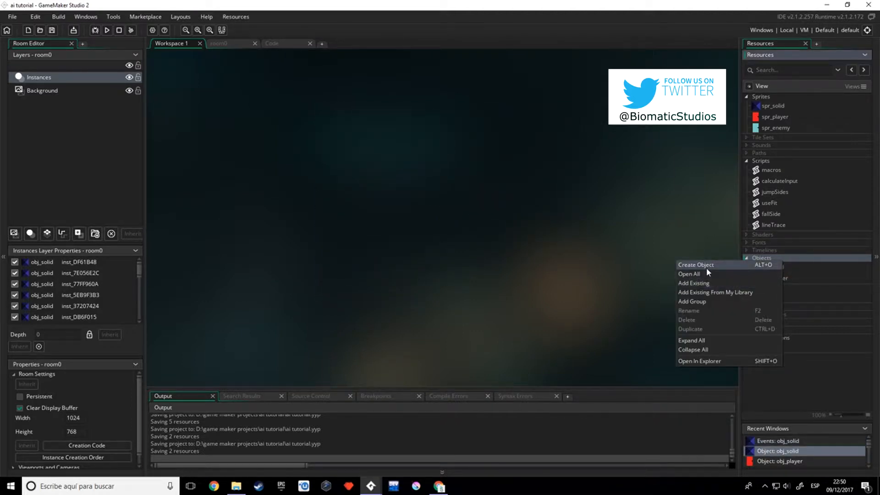
left_click(696, 264)
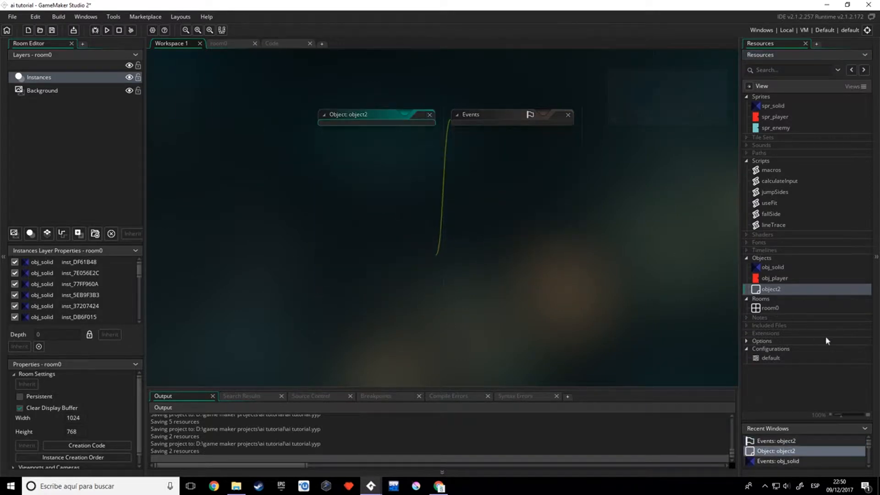
Delete the temporary object2 and confirm its removal
right_click(771, 288)
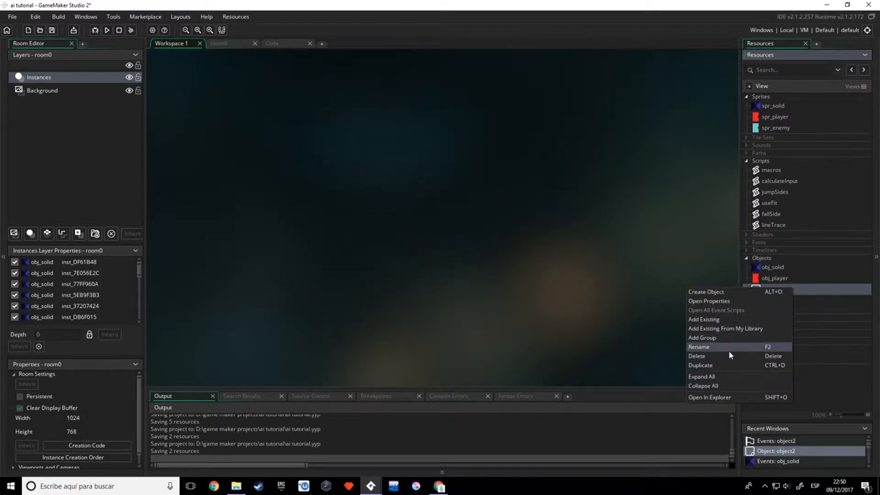
left_click(696, 356)
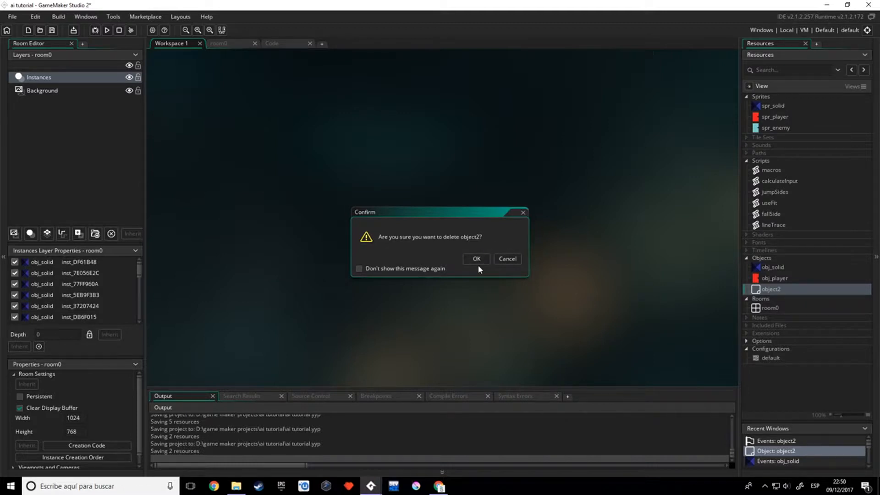
left_click(476, 259)
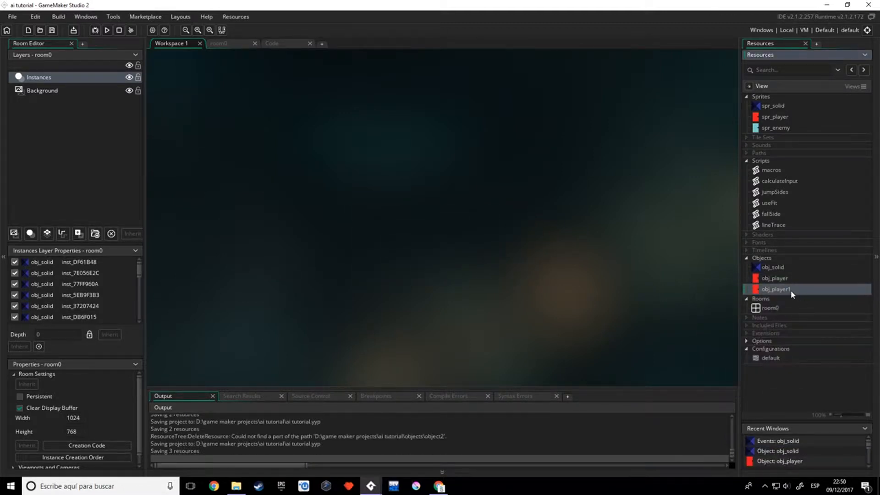
Rename obj_player1 to obj_enemy and add xMove = 1; to its Create event
double_click(775, 288)
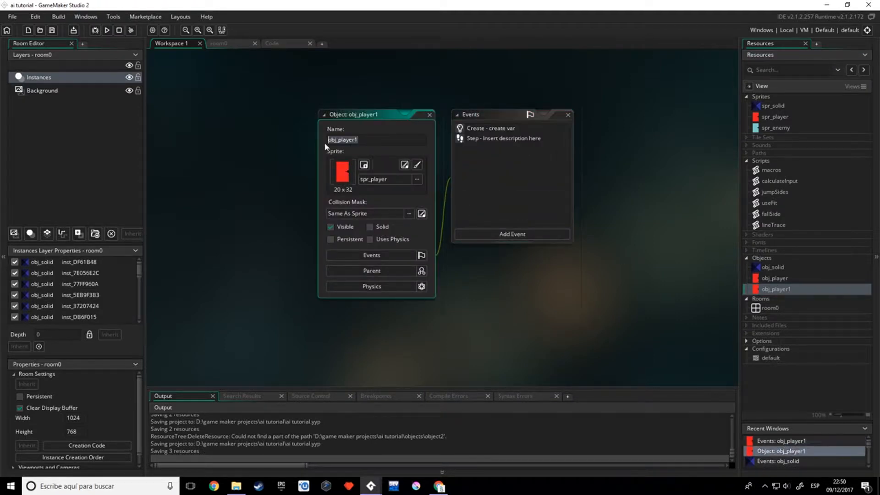
type("obj_enemy")
type("x")
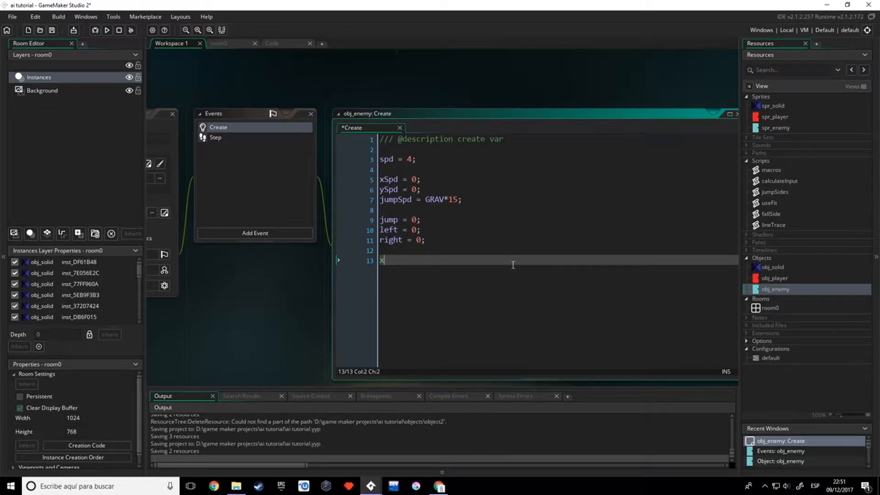
type("Moc")
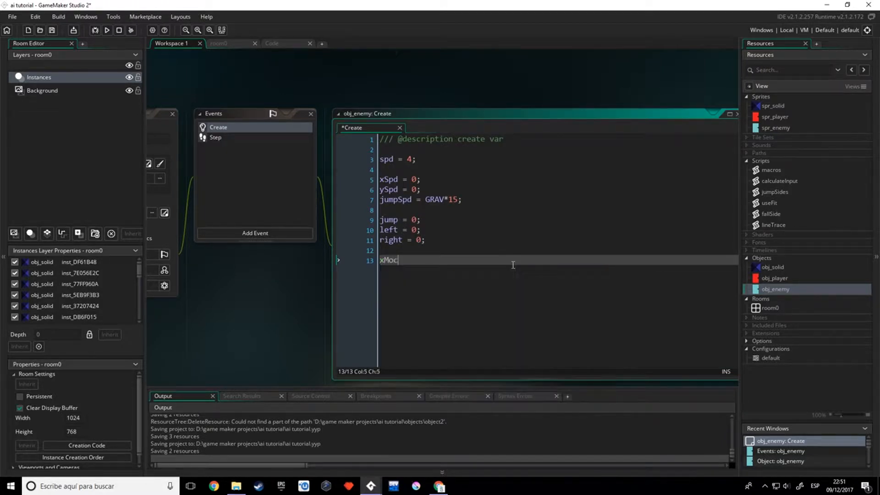
type("ve =")
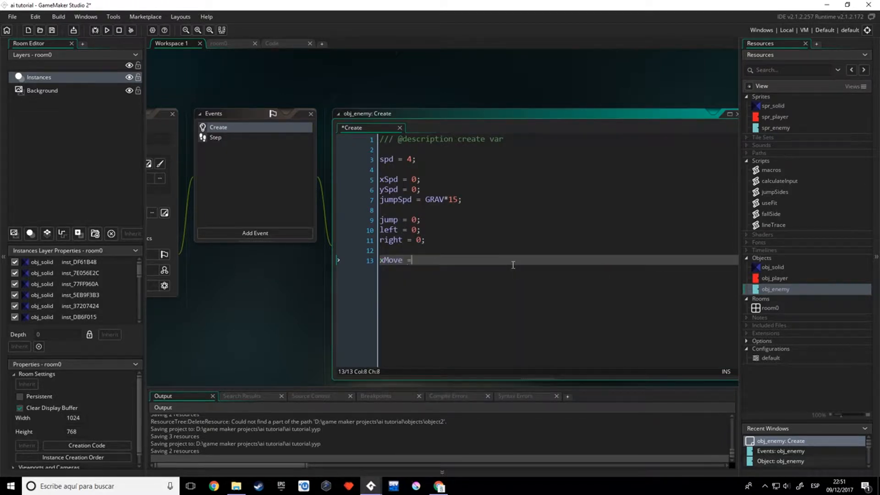
type("\" \"")
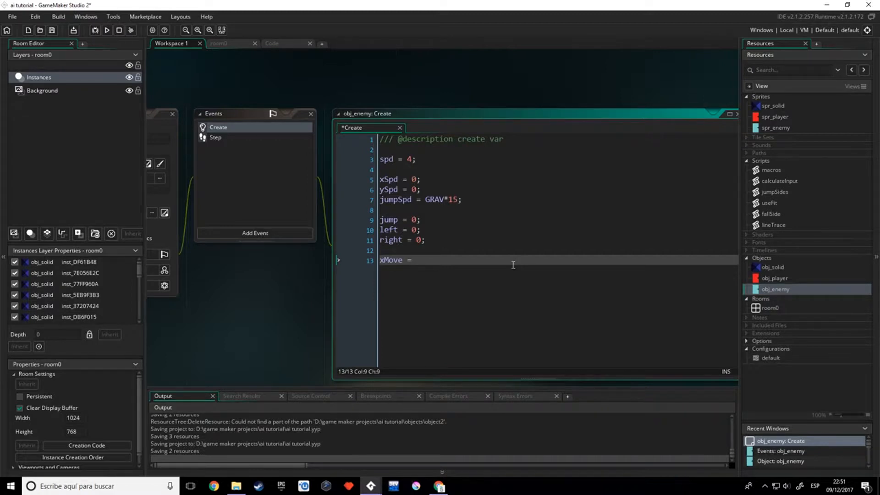
type("1;")
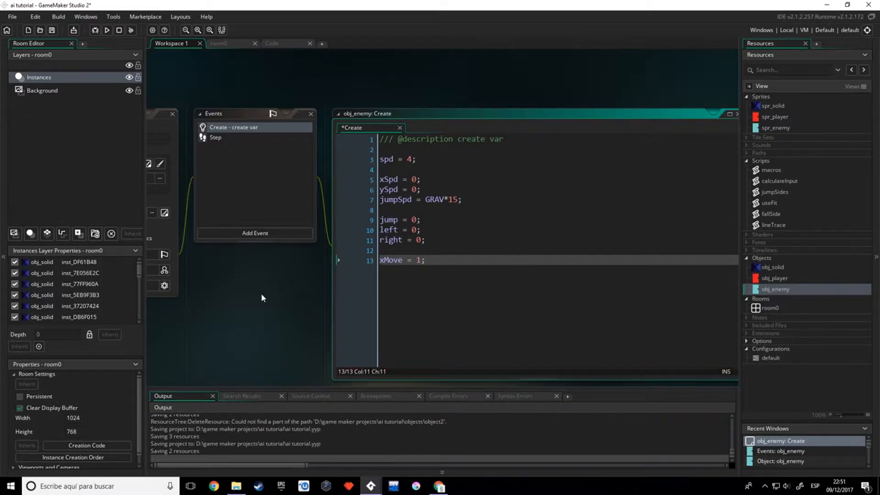
mouse_move(827, 343)
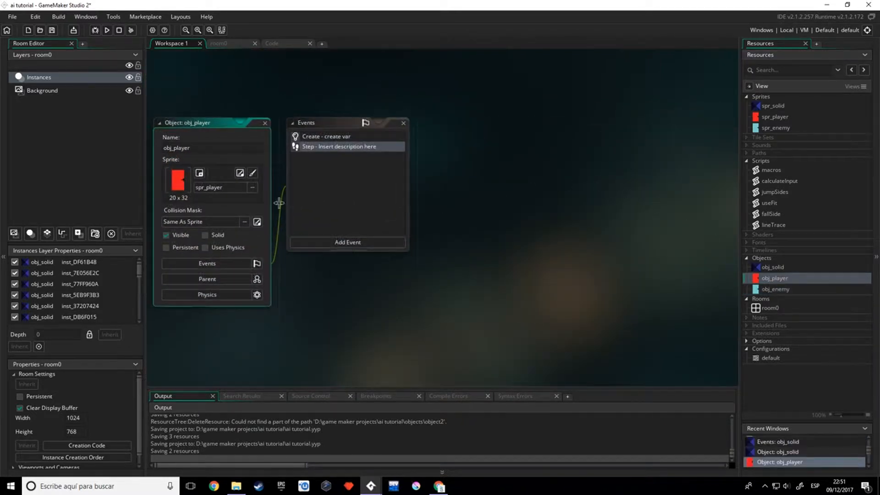
End obj_player's Step code with image_xscale = sign(xSpd+0.00001);
double_click(339, 146)
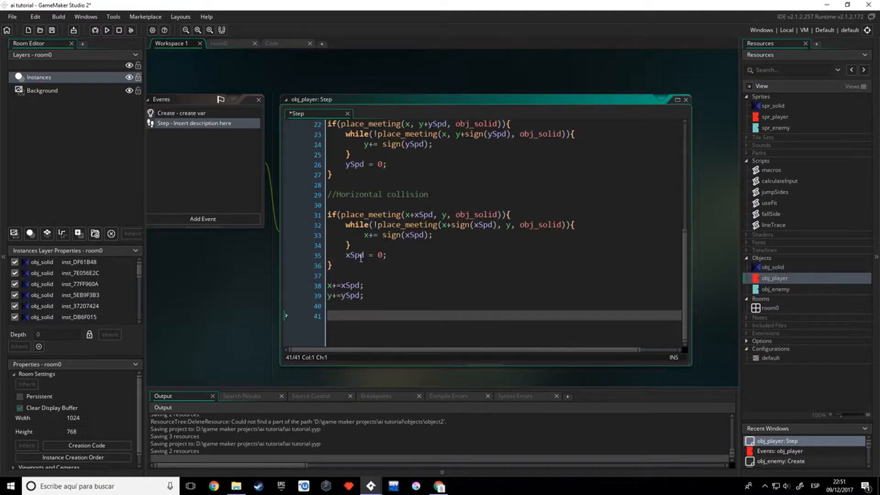
type("ima")
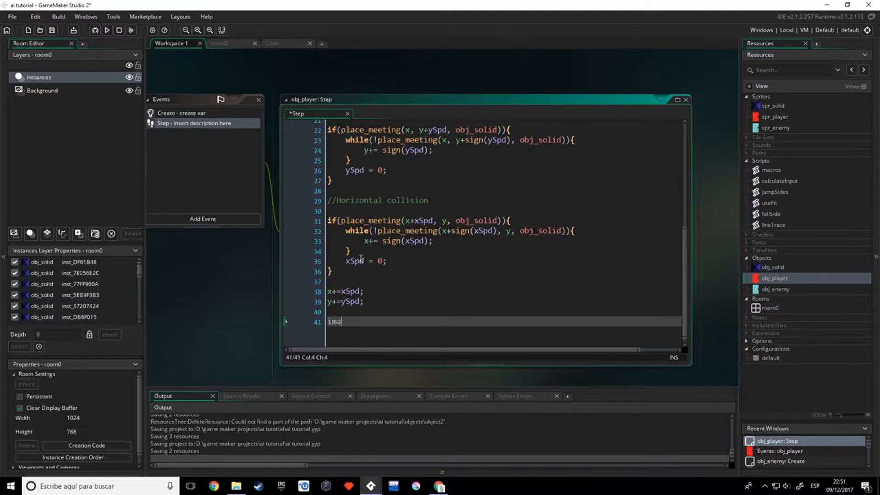
type("ge_xscale =")
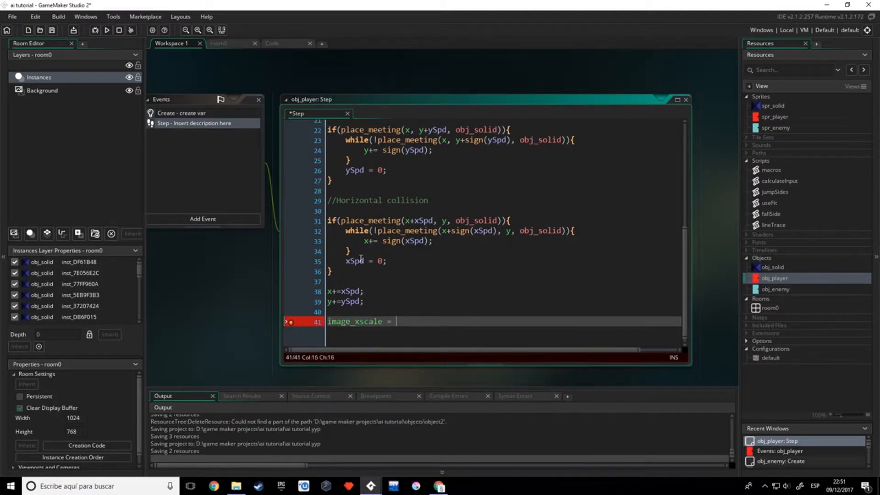
type("sign(")
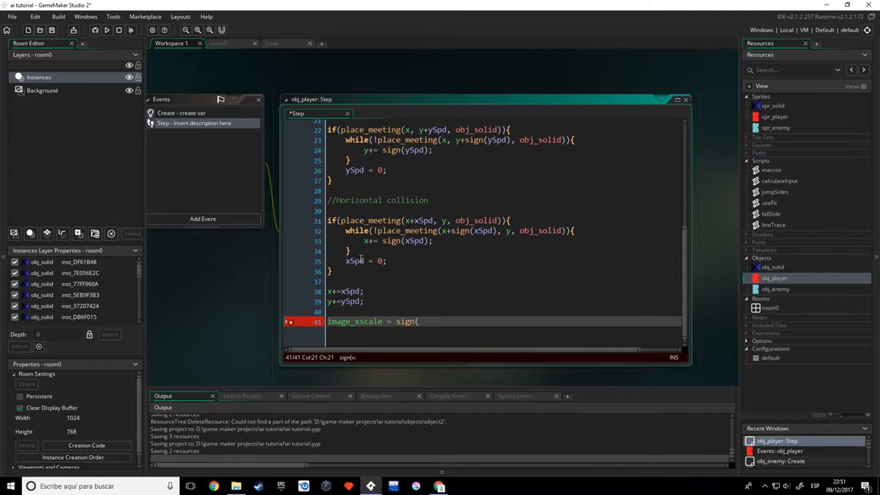
type("x")
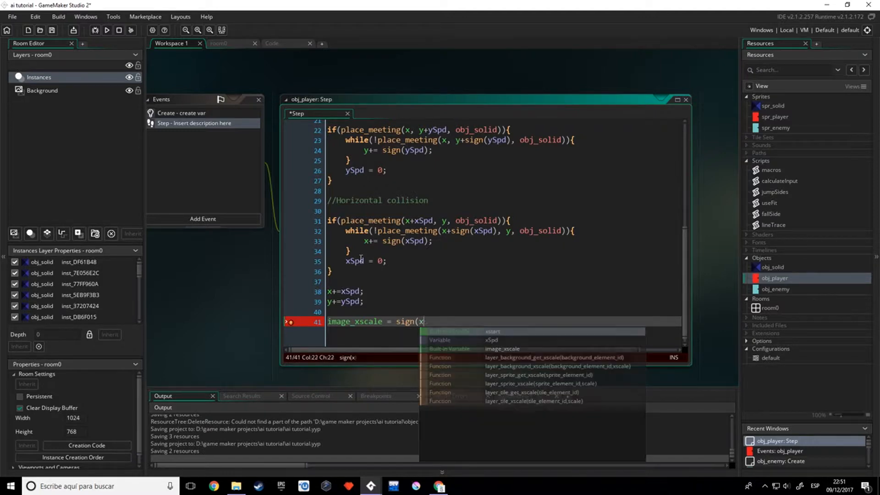
type("Spd")
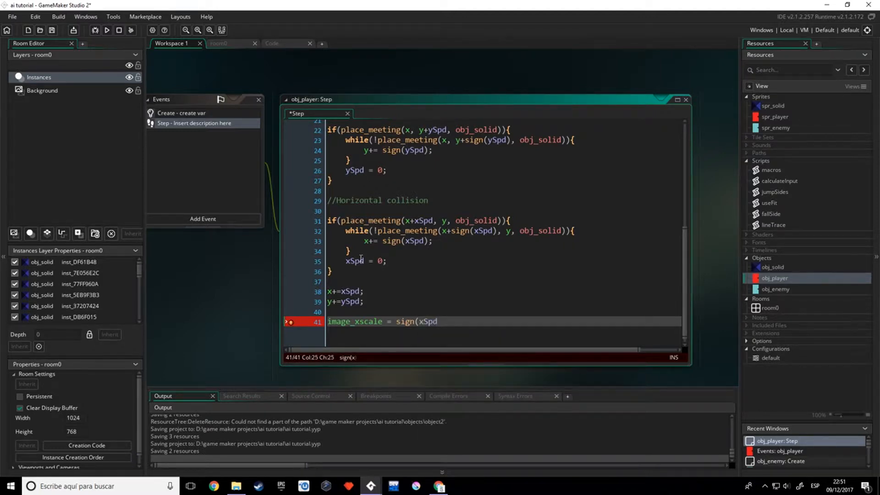
type("+0.0000")
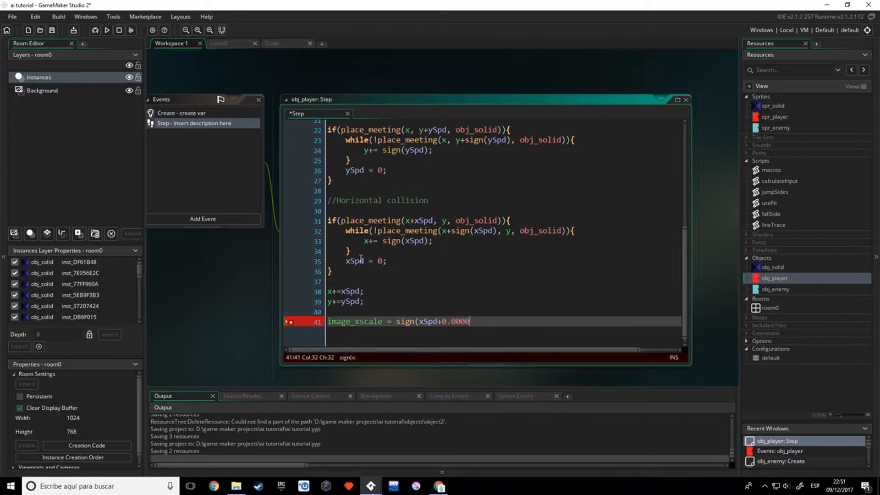
type("1);")
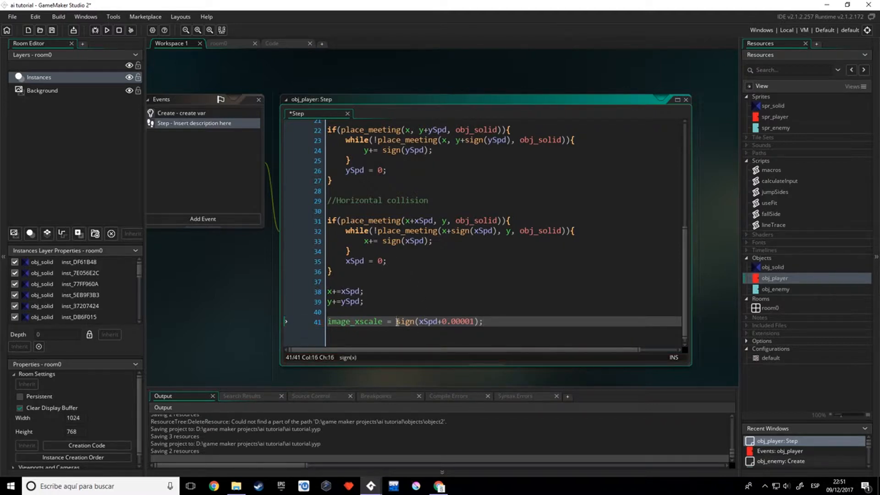
Review the sign call and the tiny 0.00001 offset in the scaling line
double_click(406, 322)
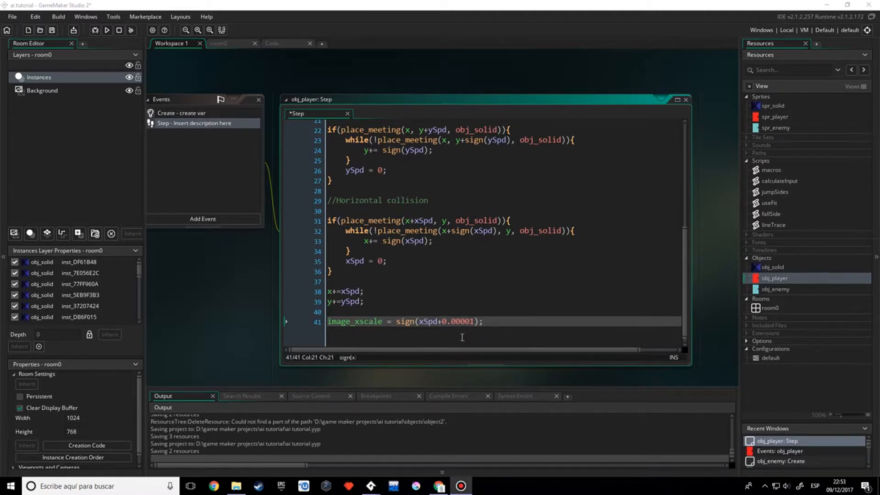
mouse_move(438, 330)
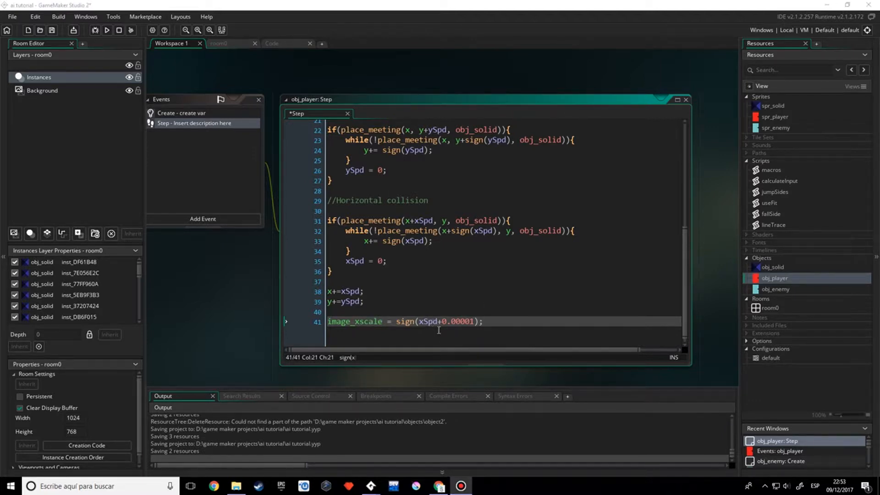
left_click_drag(438, 321, 477, 321)
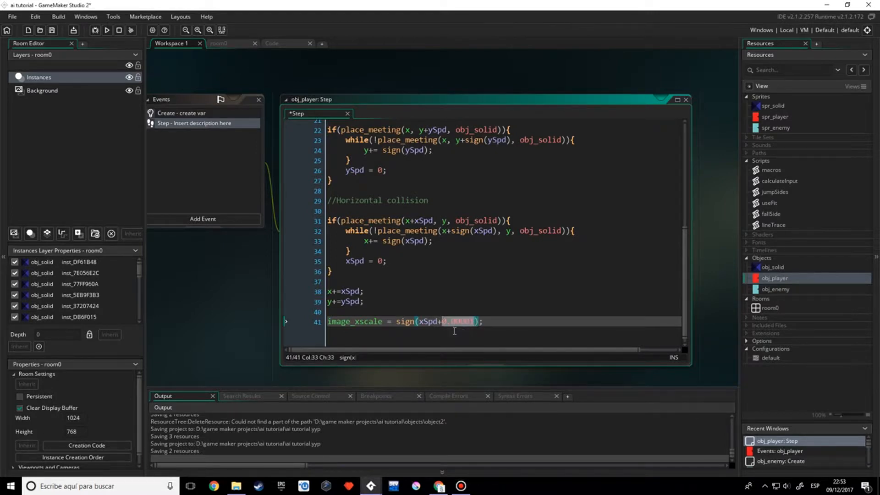
left_click(407, 321)
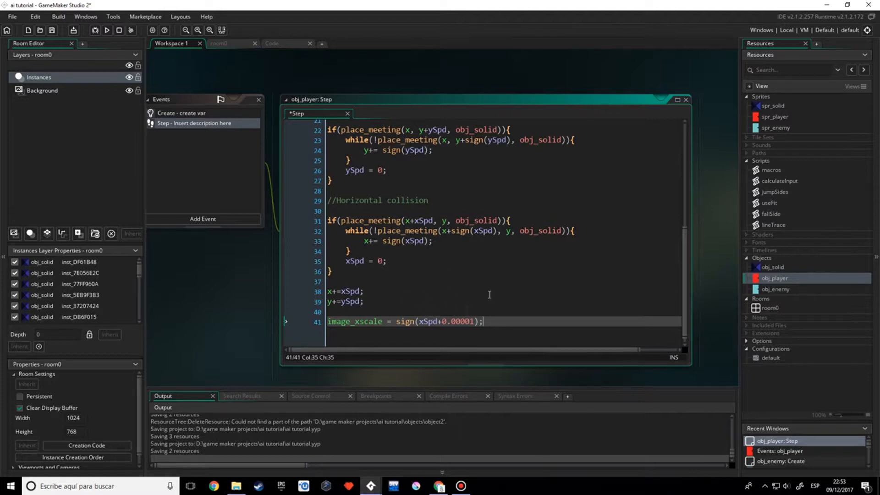
mouse_move(727, 281)
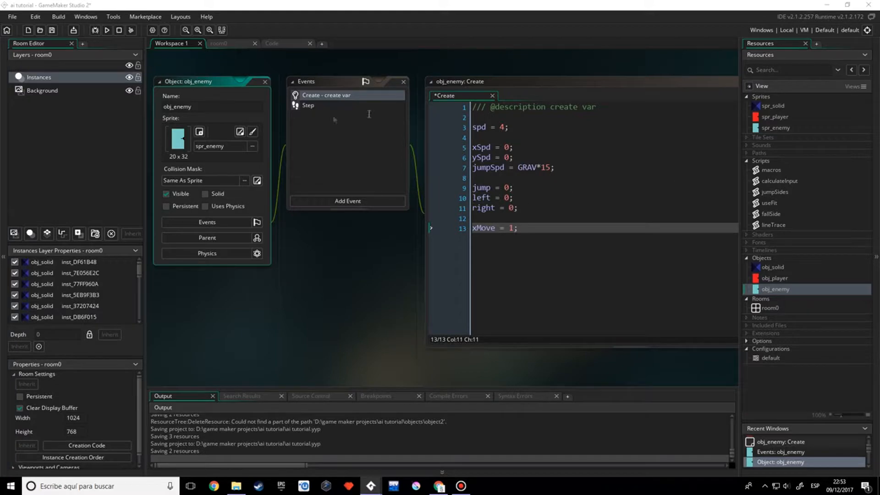
Bring up obj_enemy's Step event code in the workspace
left_click(308, 104)
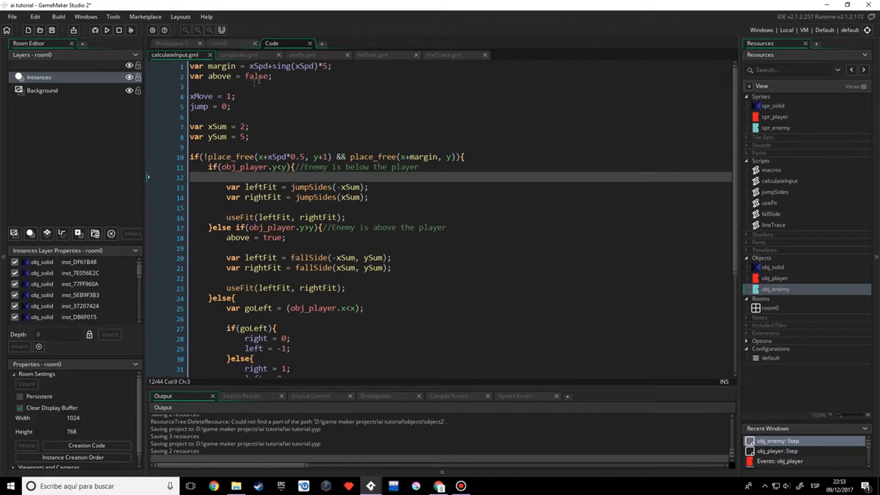
Write xSpd = (left+right)*spd; at the top of obj_enemy's Step code
double_click(257, 66)
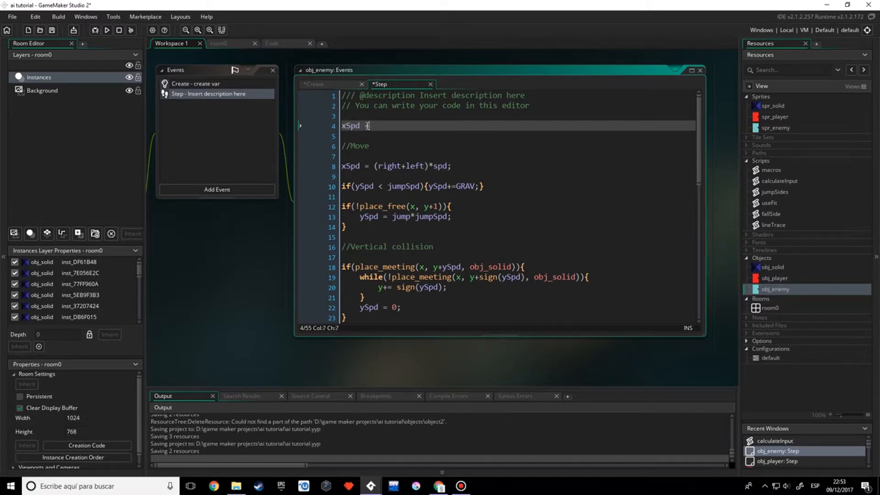
type("(")
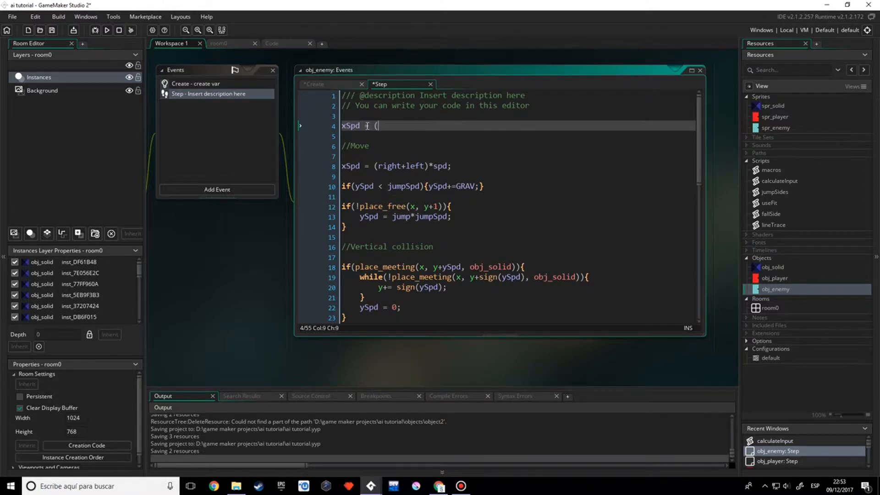
type("left+righ")
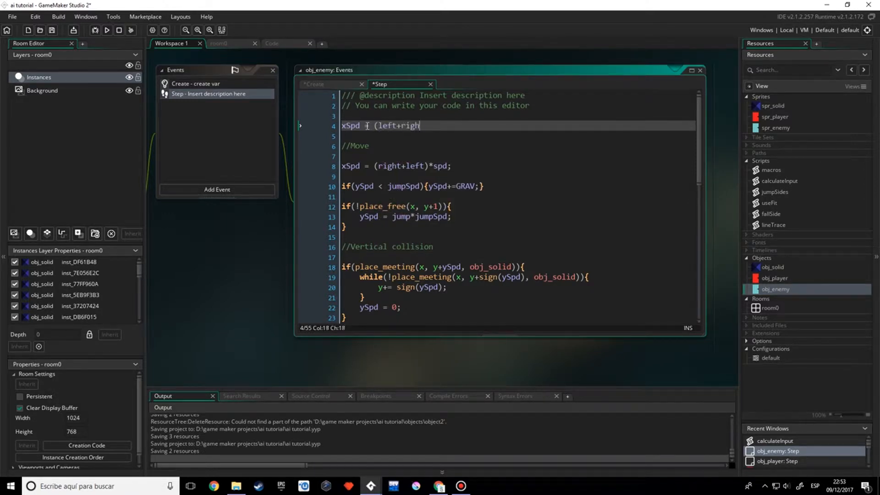
type("t)*so")
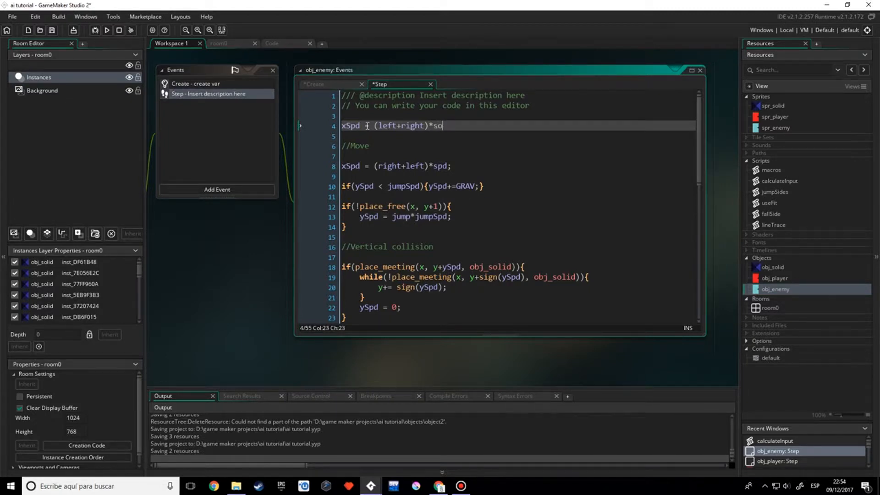
type("s")
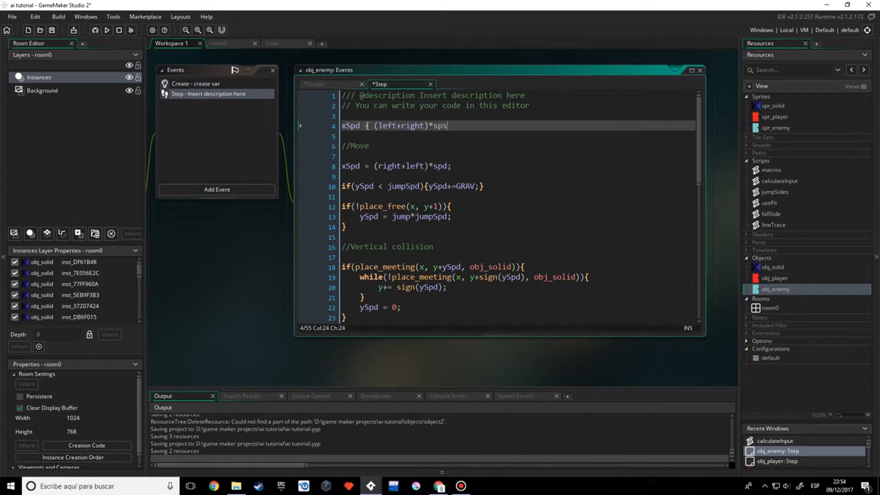
type("d;")
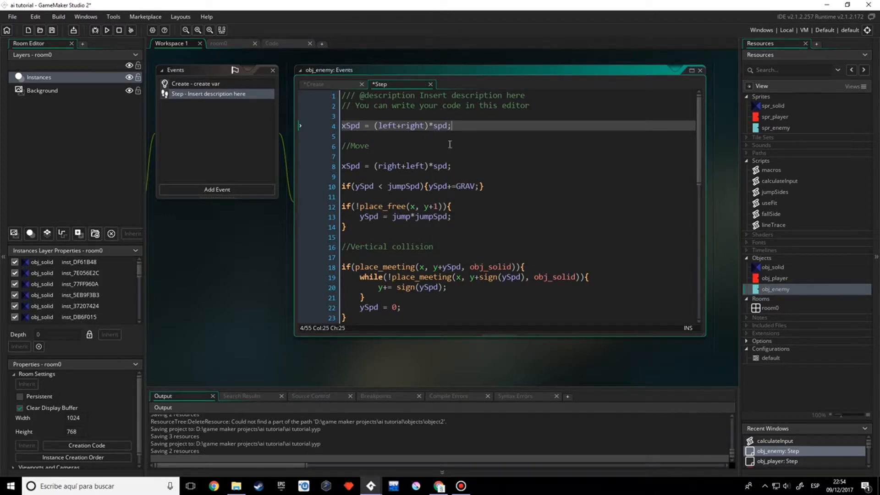
Add a calculateInput(); call and review the speed line's right operand
type("cal")
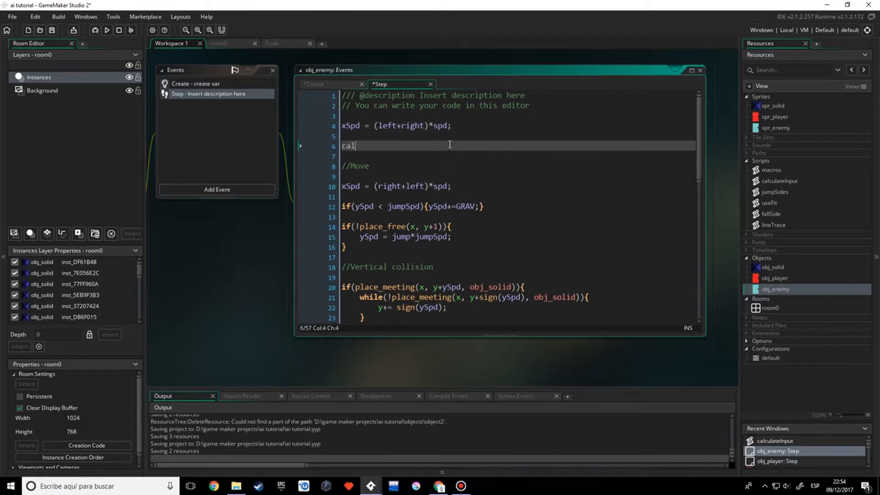
type("culateIn")
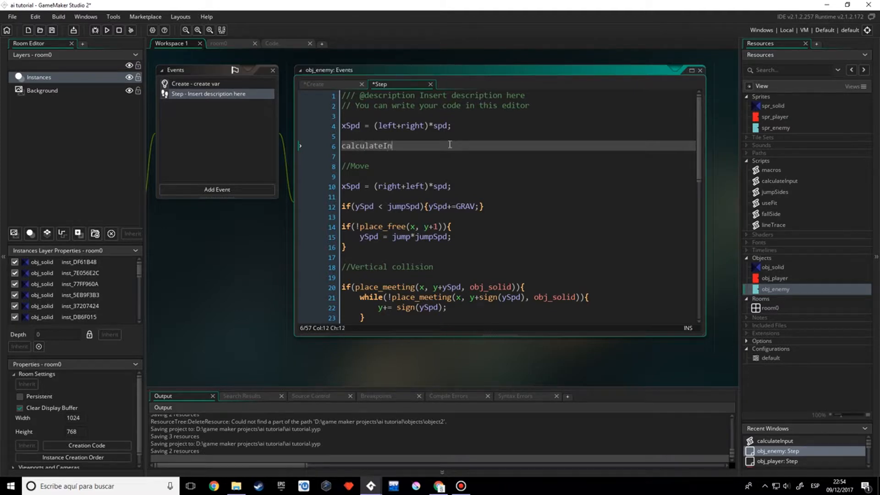
type("put();")
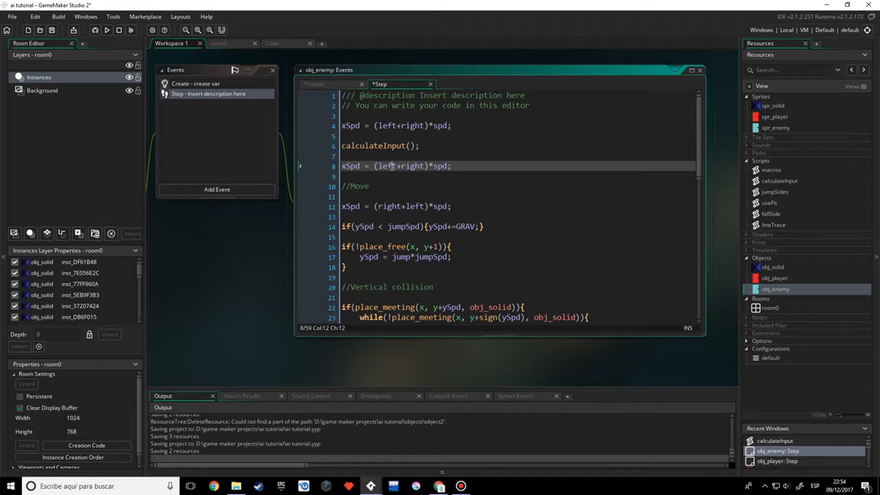
double_click(416, 166)
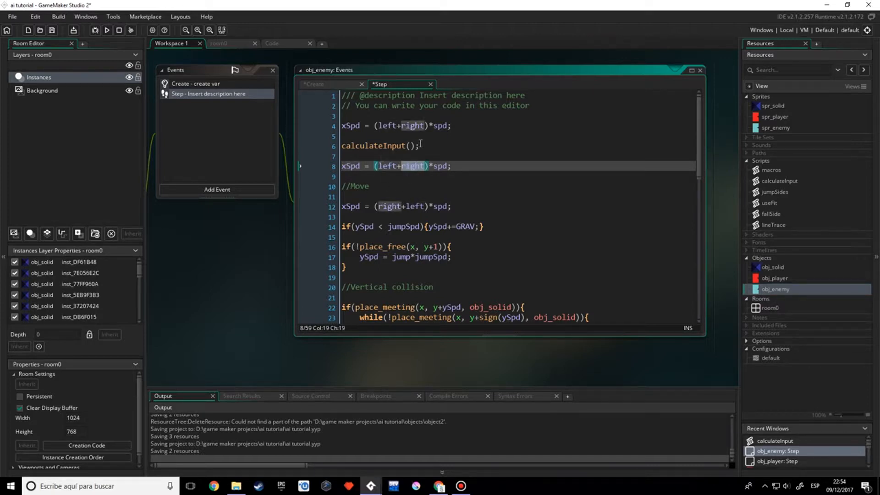
left_click(378, 146)
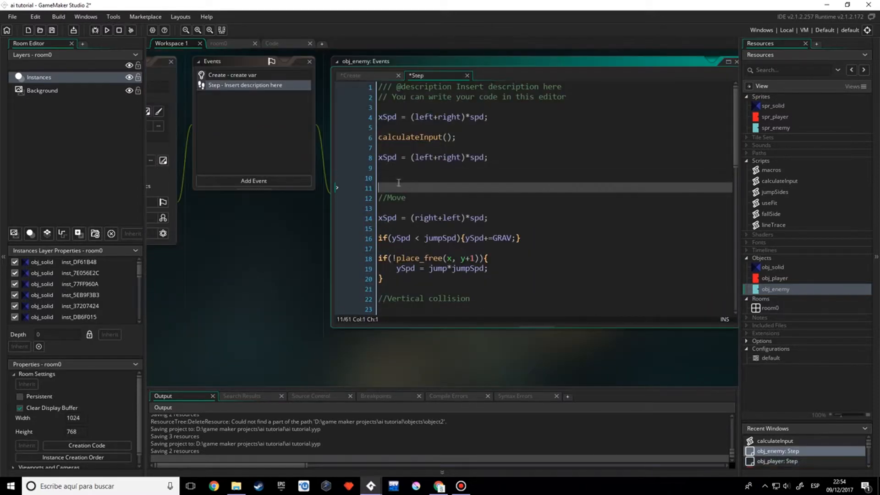
Add image_xscale = sign(xSpd+0.00001); to obj_enemy's Step and select the gravity and jump lines
type("image_xscale = sign(xSpd+0.00001);")
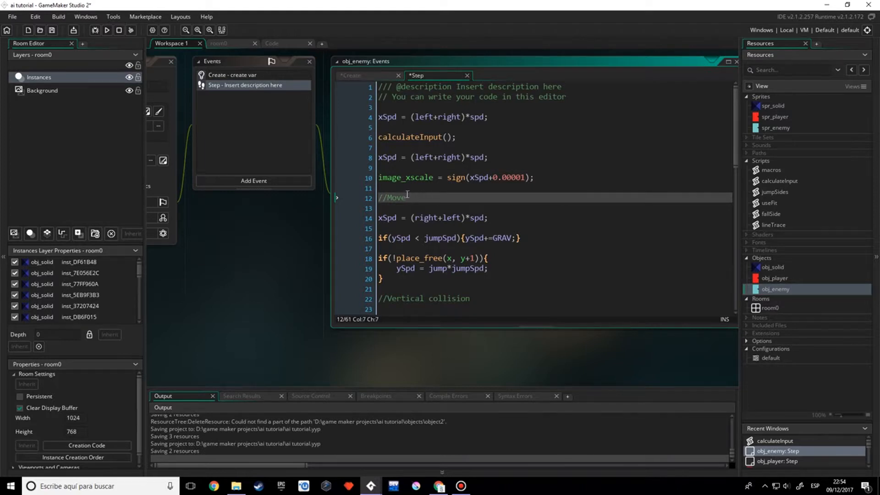
mouse_move(427, 205)
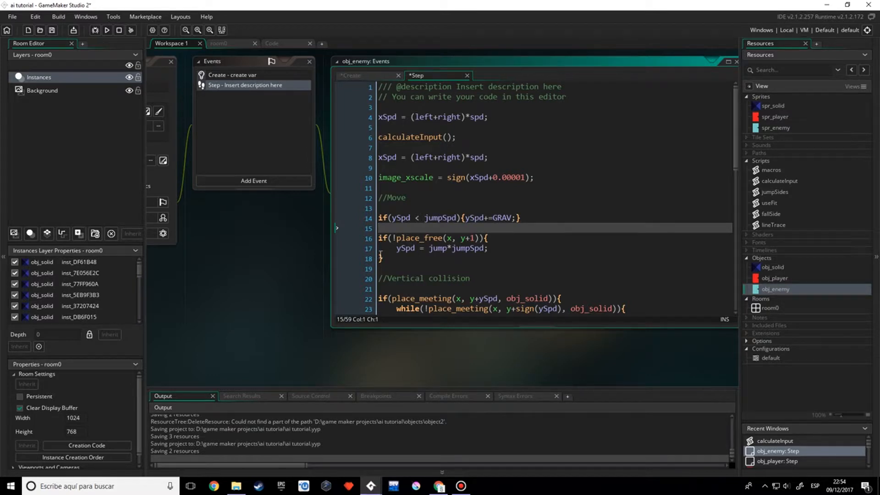
left_click(394, 218)
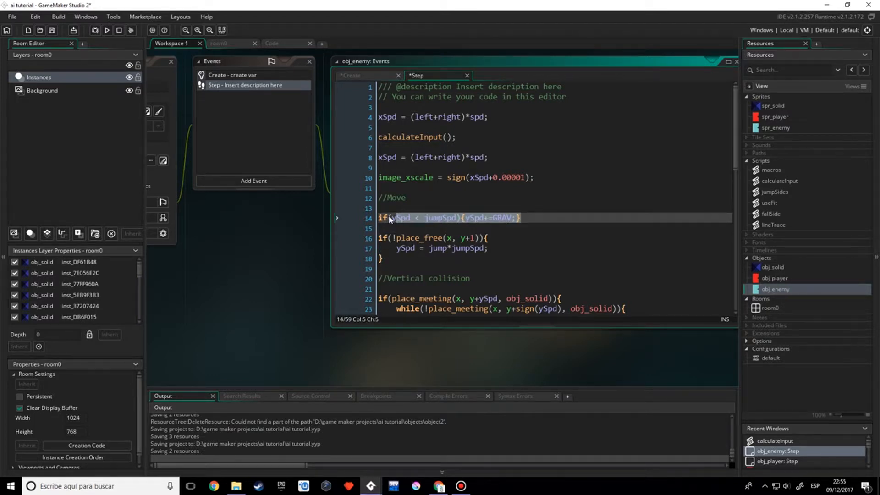
left_click(443, 265)
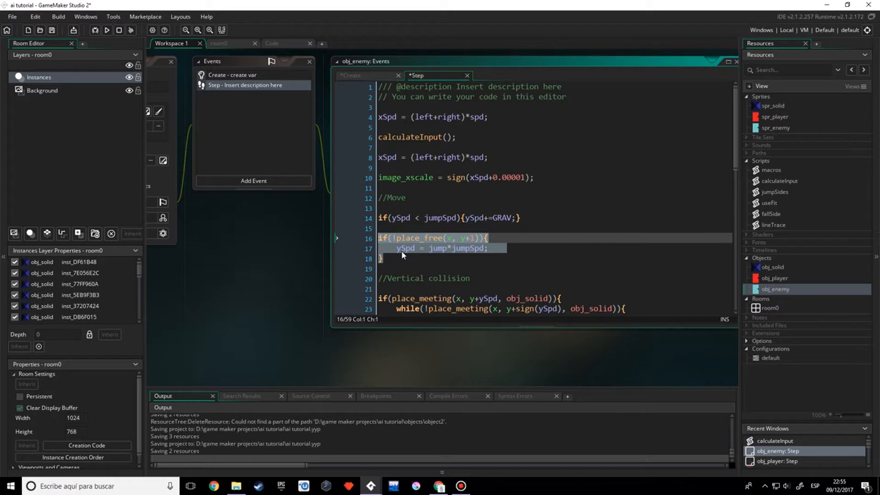
Insert xSpd*=xMove; after the gravity code and check where xSpd is used
key("Delete")
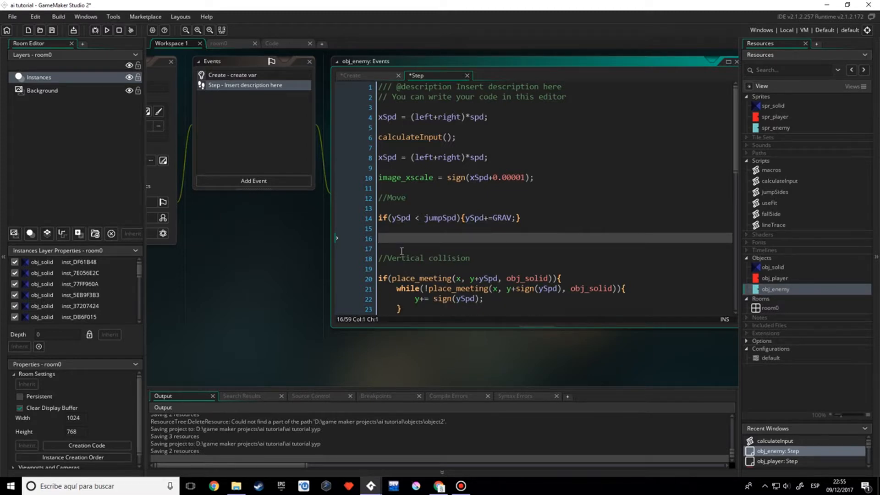
type("xSpd")
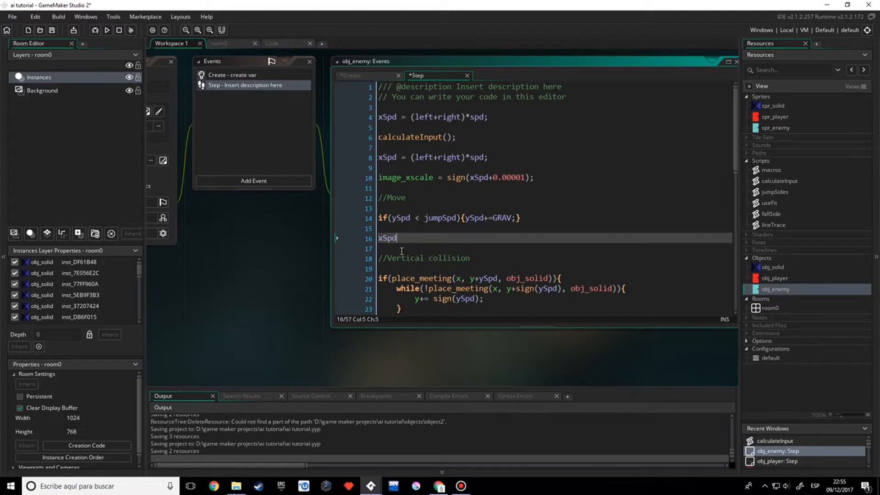
type("*")
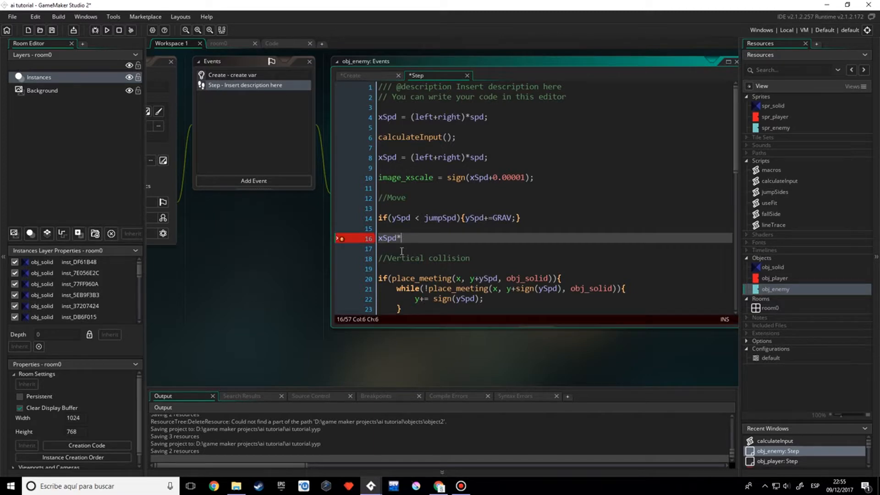
type("=x")
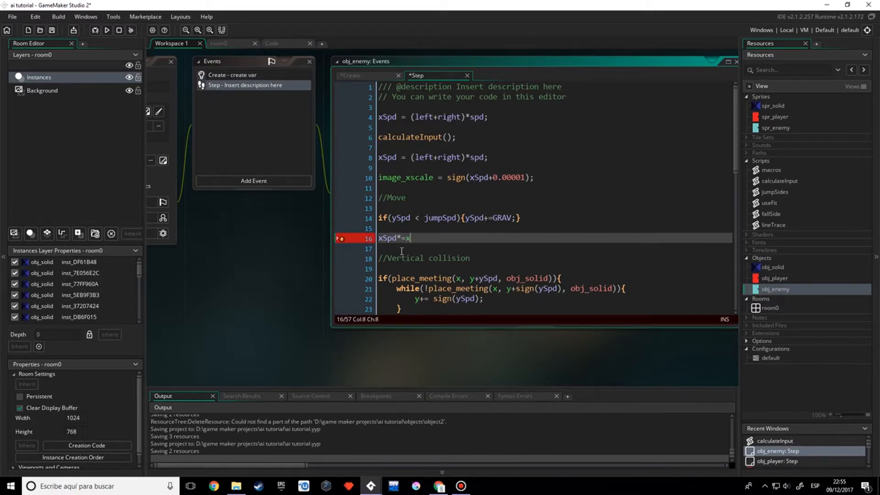
type("Move;")
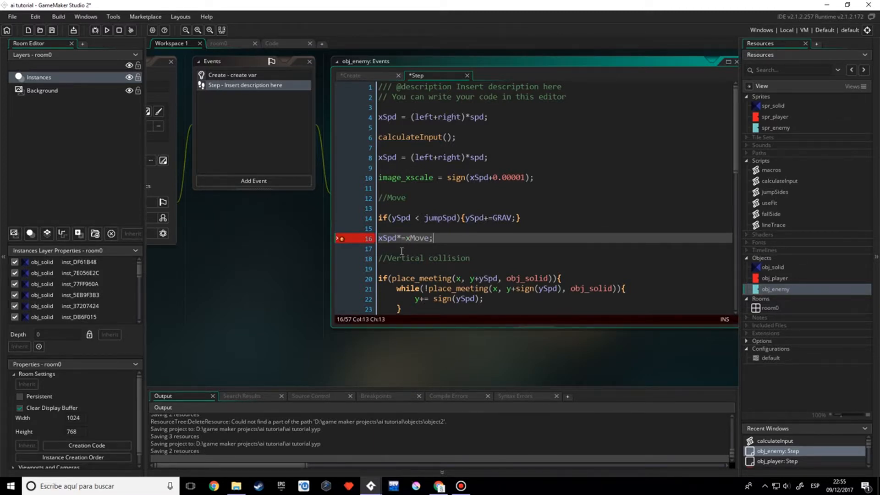
double_click(416, 238)
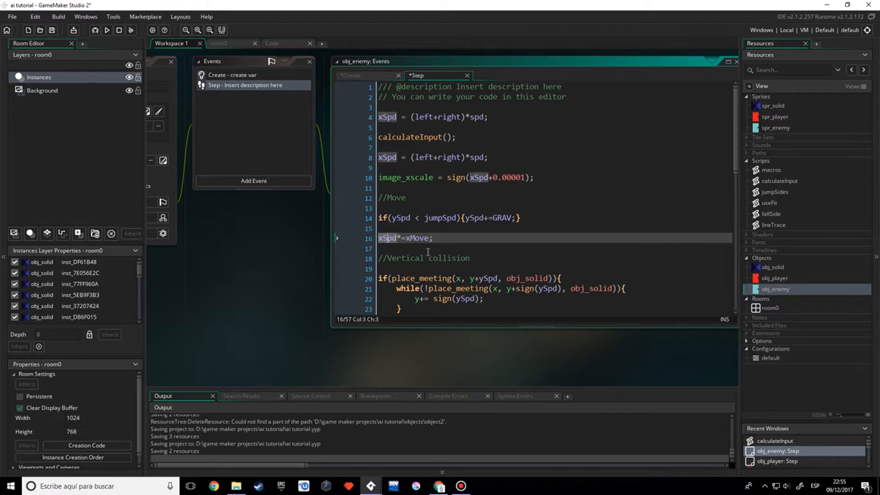
scroll("down", 3)
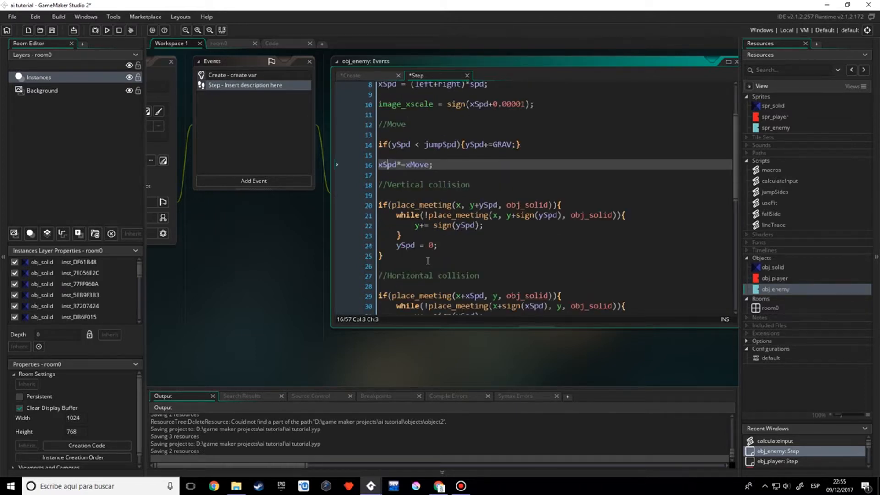
mouse_move(436, 254)
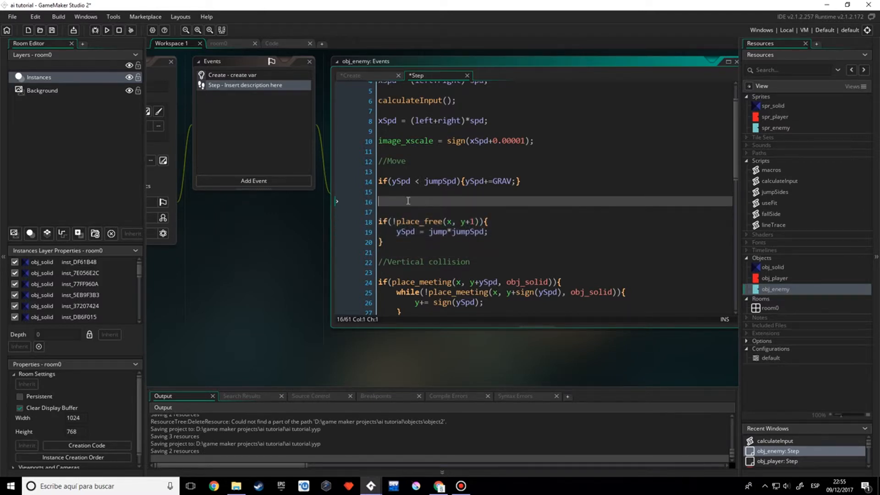
Retype xSpd*=xMove; under Move after cutting out the collision checks
type("xSpd")
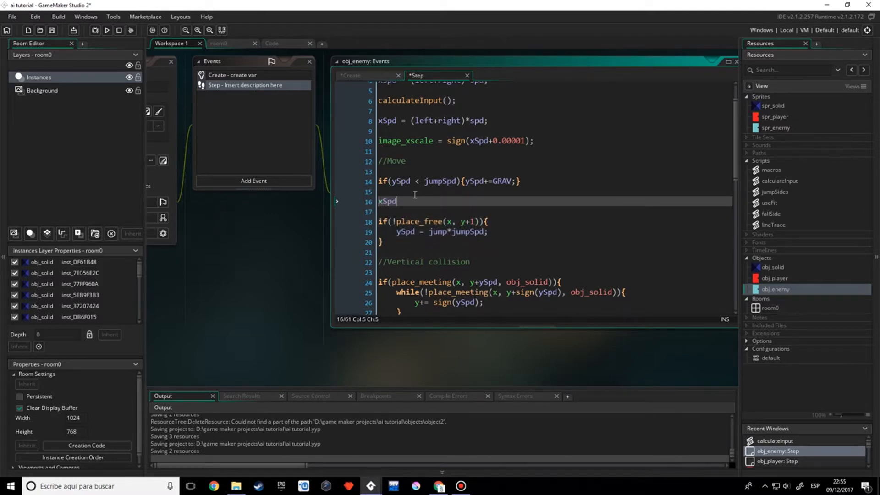
type("*=")
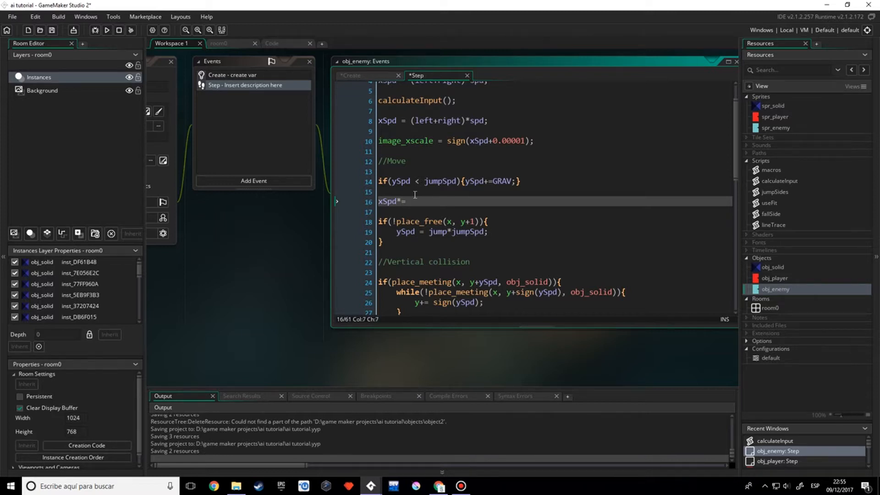
type("xMove;")
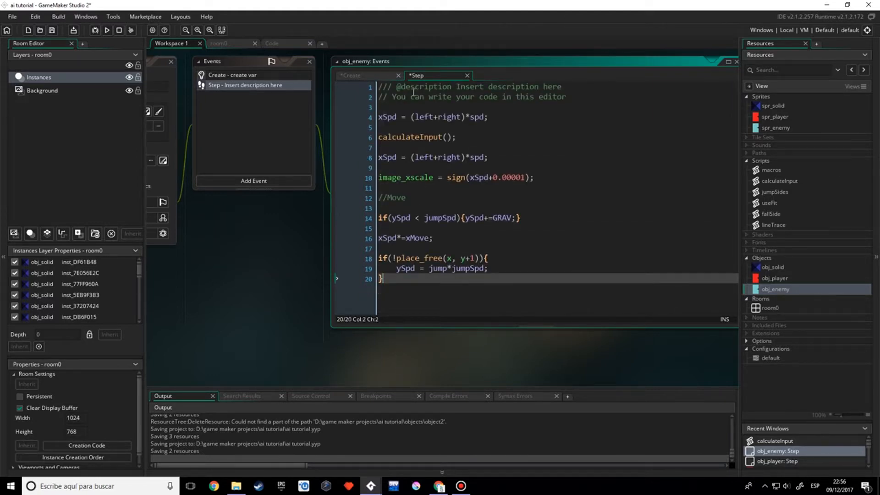
Add an End Step event to obj_enemy for the collision and position code
left_click(254, 181)
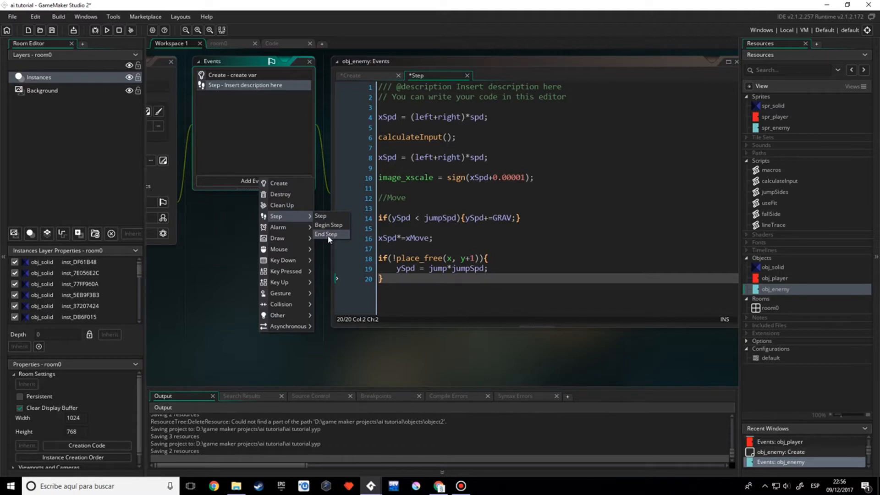
left_click(326, 234)
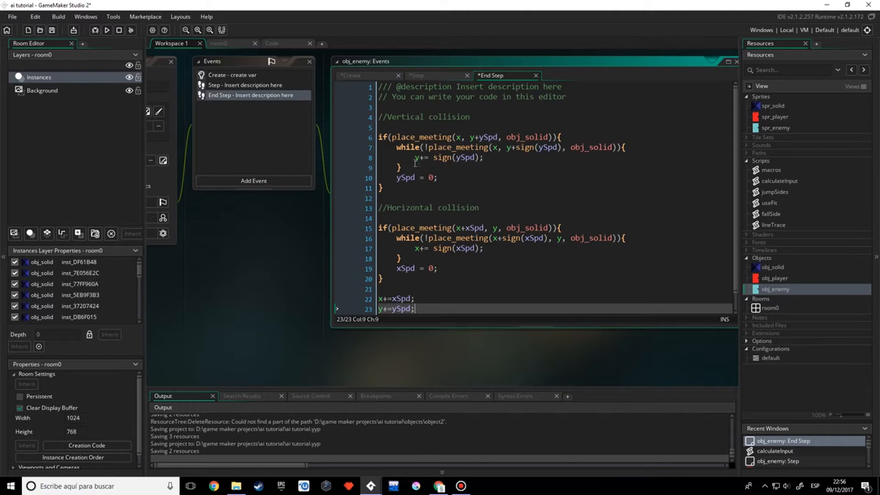
mouse_move(449, 207)
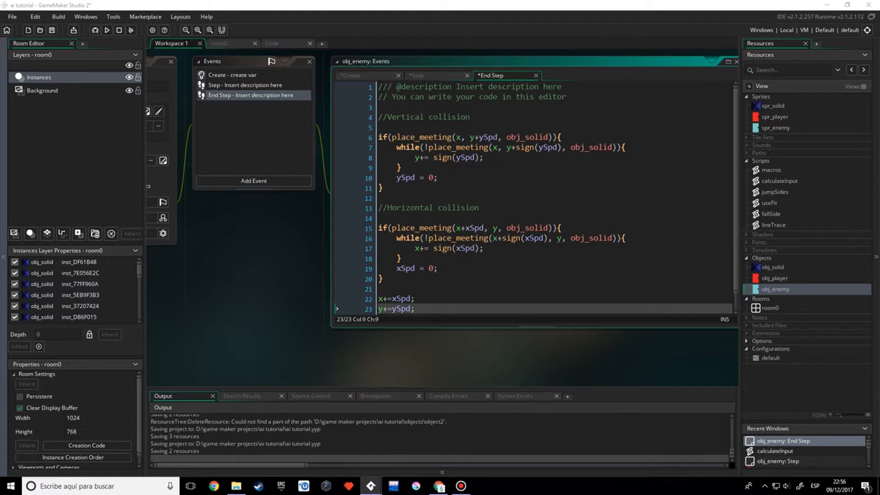
mouse_move(188, 85)
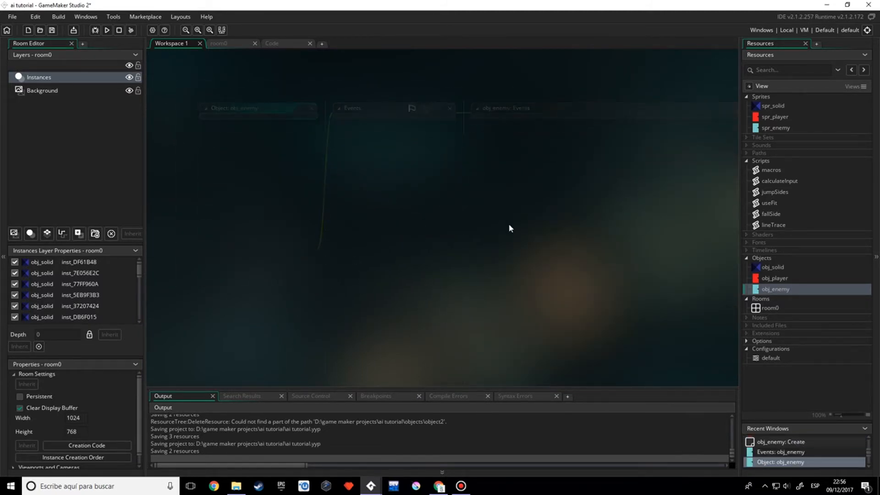
Paint more obj_solid blocks to widen room0's floor and run the game
left_click(231, 43)
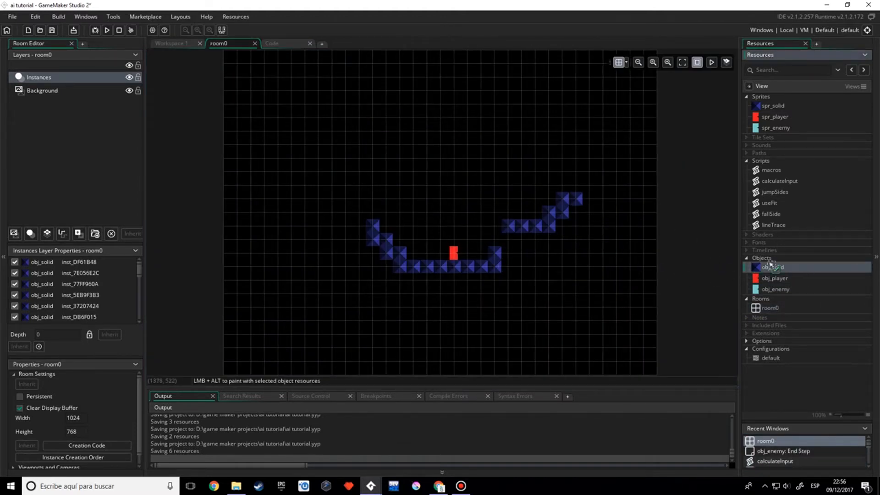
left_click(595, 201)
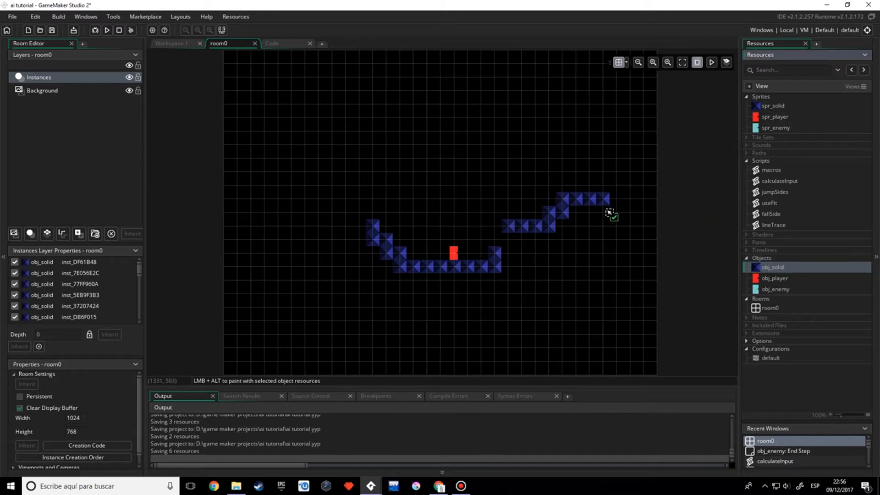
left_click(643, 172)
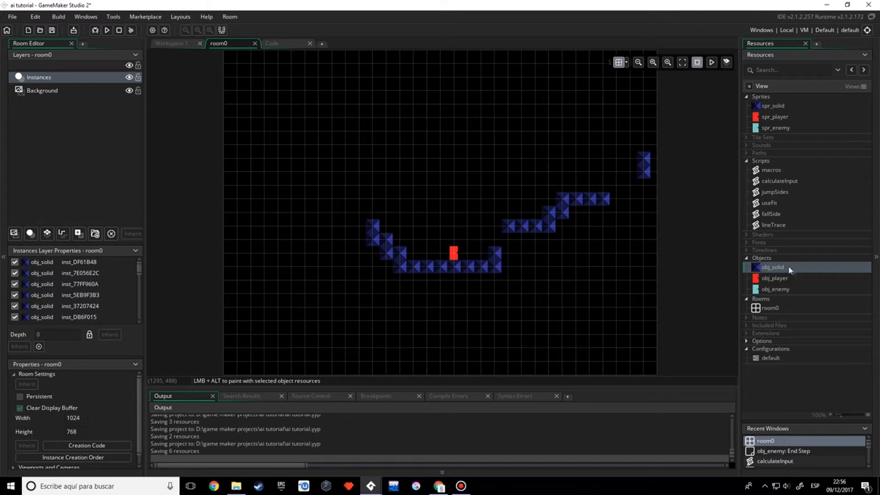
mouse_move(531, 262)
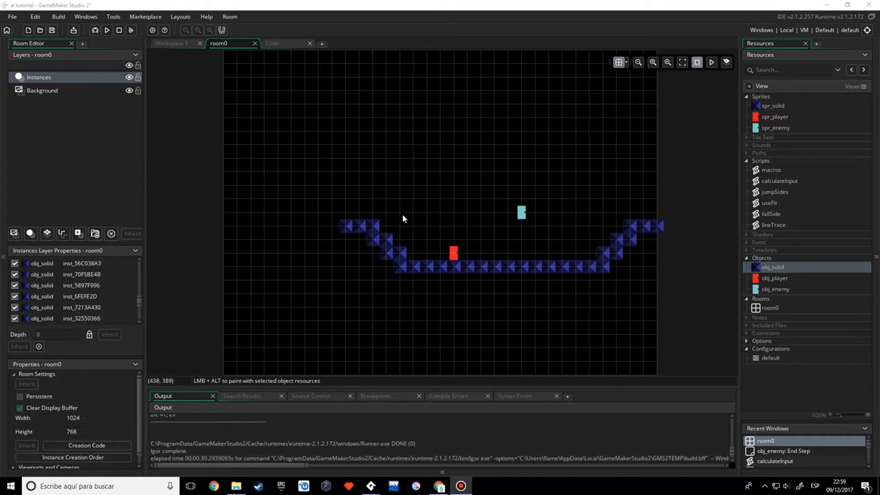
mouse_move(526, 240)
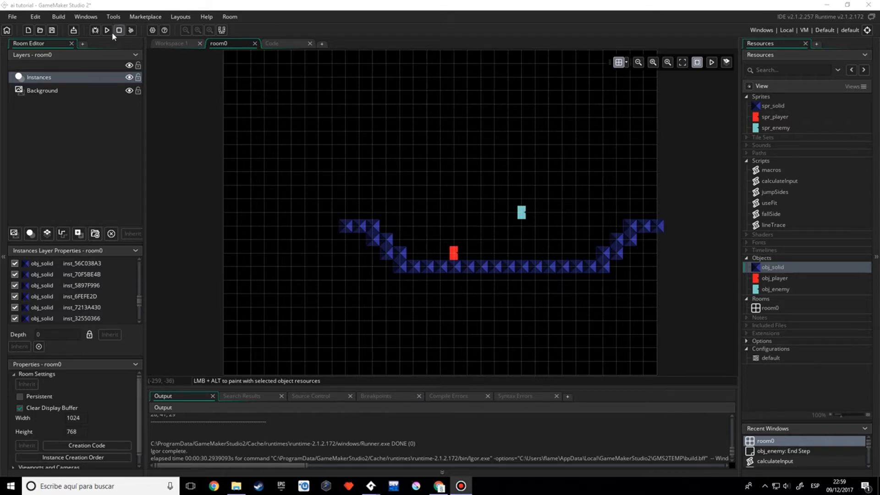
left_click(107, 29)
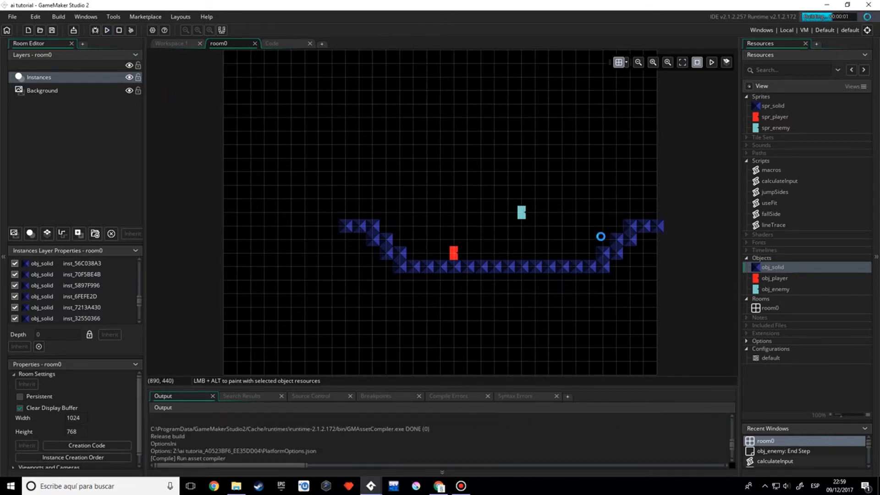